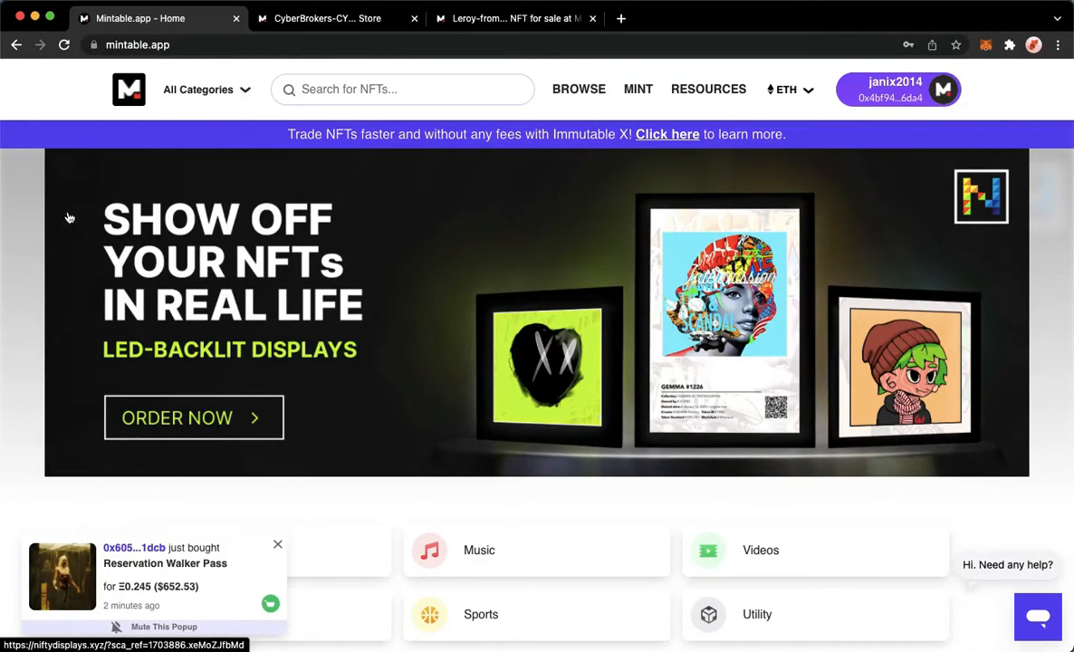
{"action": "mouse_move", "coordinate": [62, 237]}
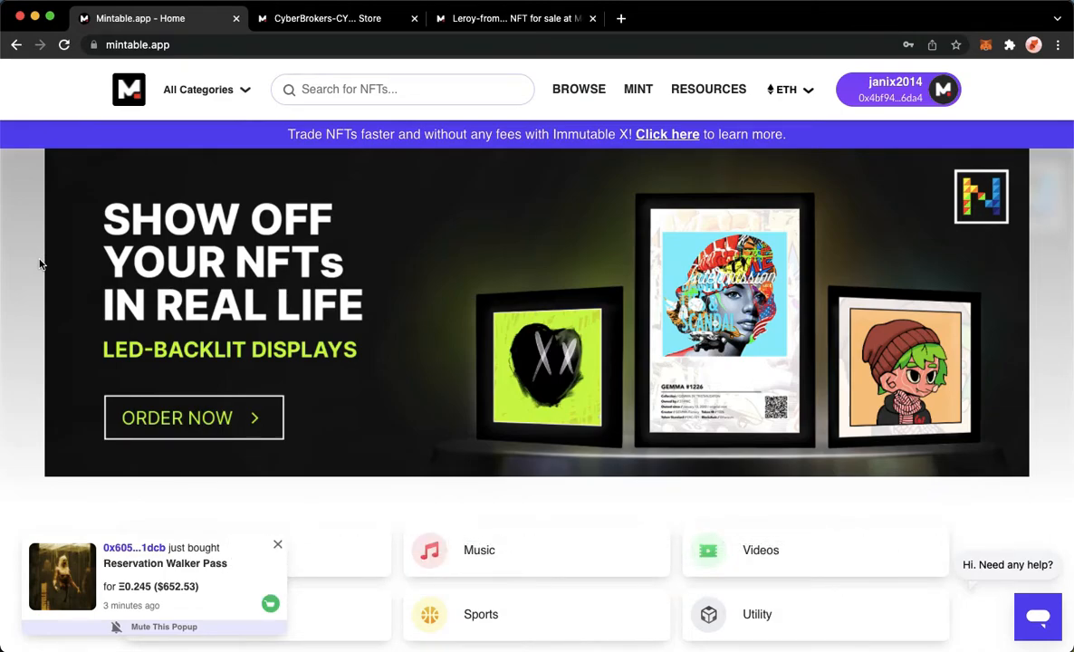
{"action": "mouse_move", "coordinate": [5, 292]}
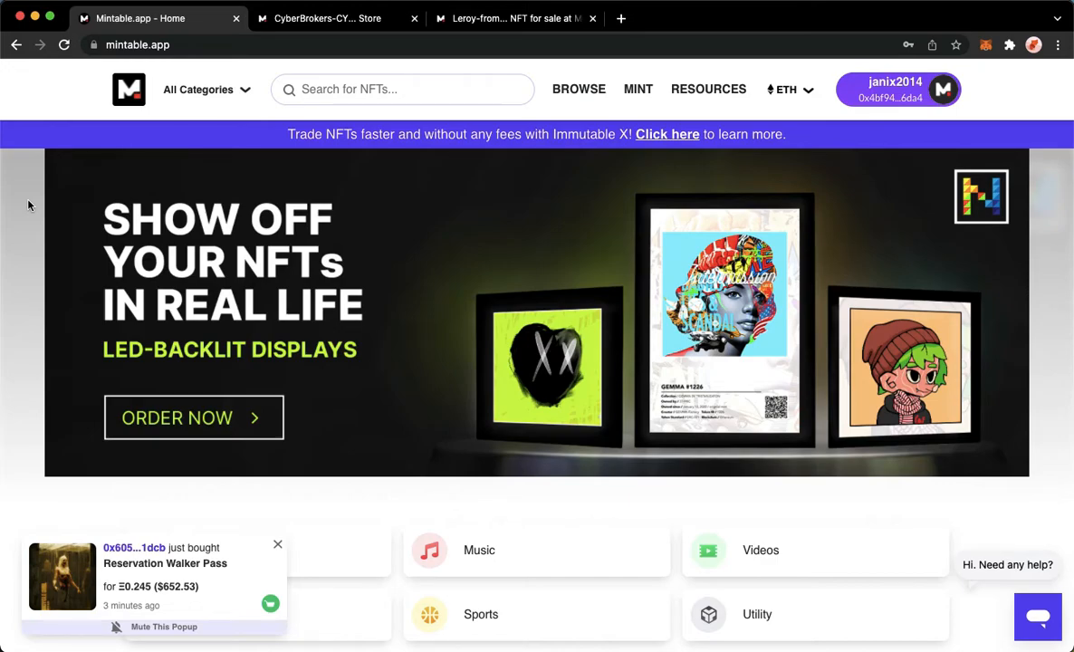
{"action": "mouse_move", "coordinate": [228, 138]}
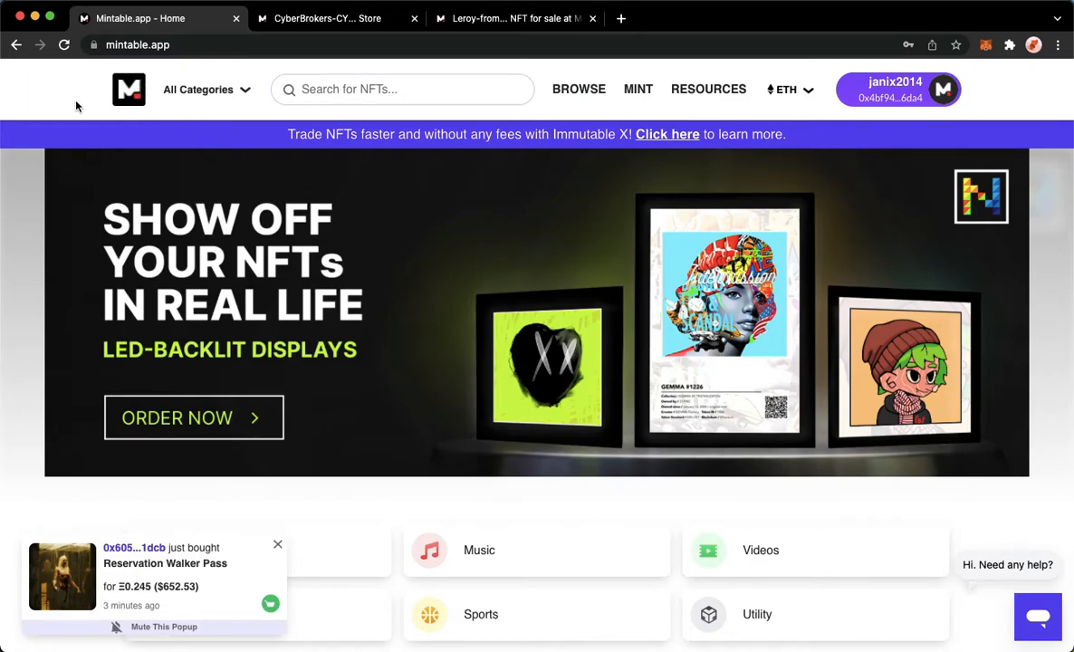
{"action": "mouse_move", "coordinate": [580, 125]}
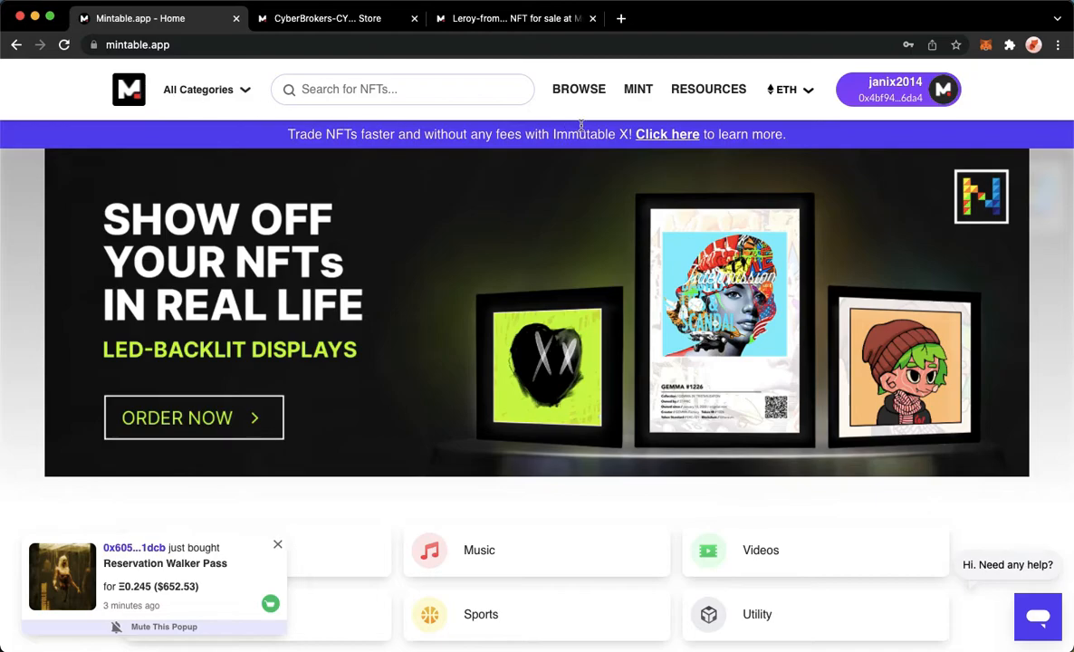
Step: Scroll the Mintable home page down to Top Collections, showing CyberBrokers
{"action": "left_click", "coordinate": [199, 89]}
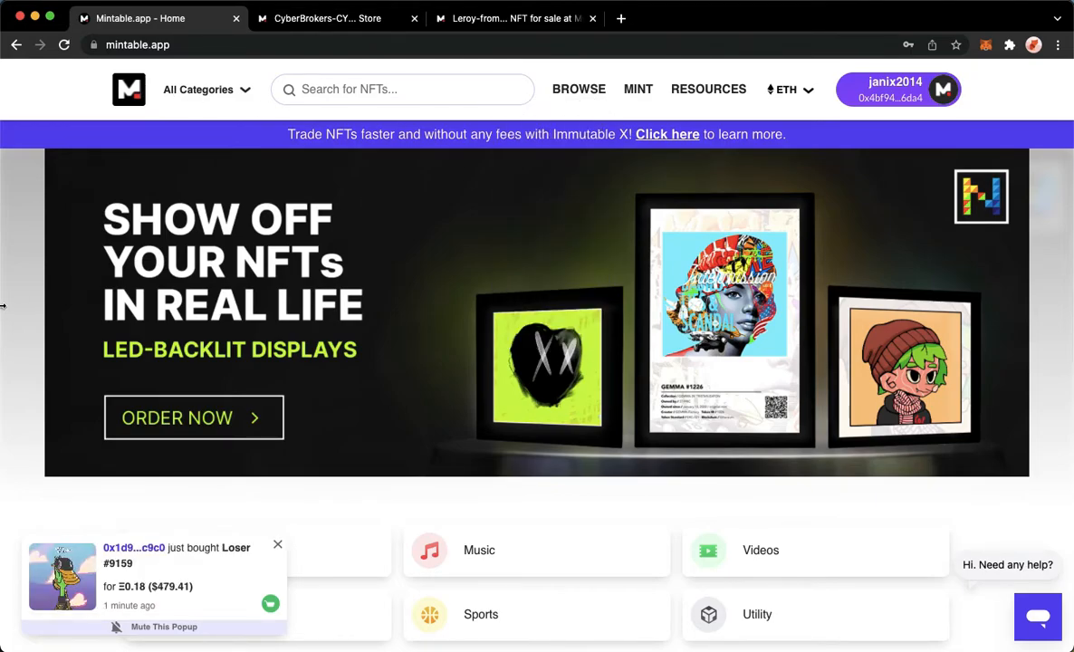
{"action": "scroll", "scroll_direction": "down", "scroll_amount": 3}
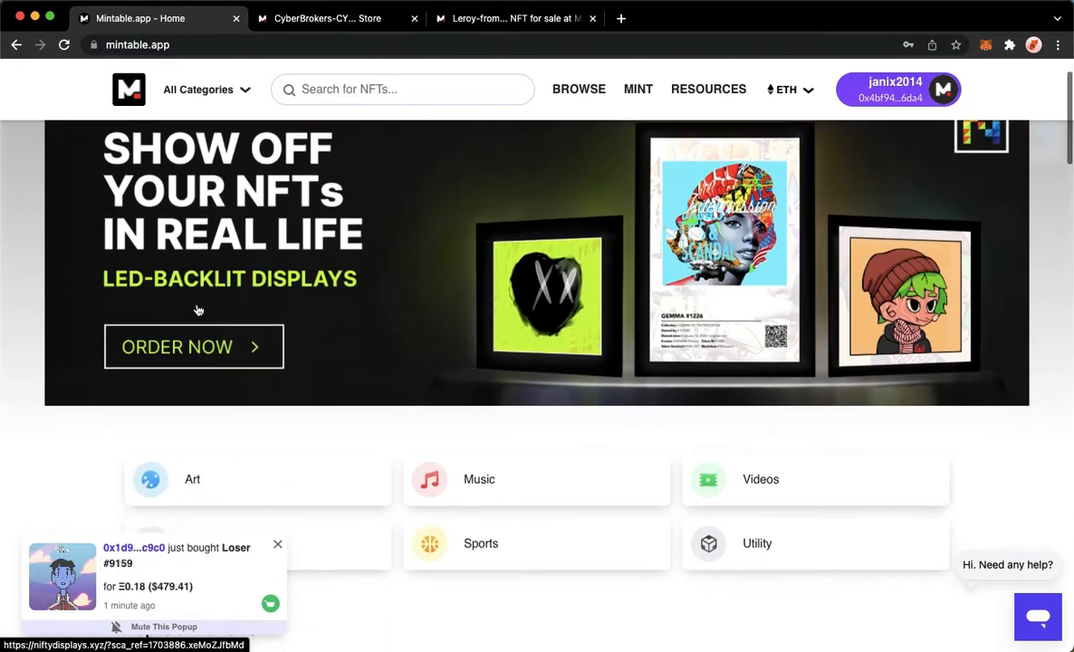
{"action": "scroll", "scroll_direction": "down", "scroll_amount": 3}
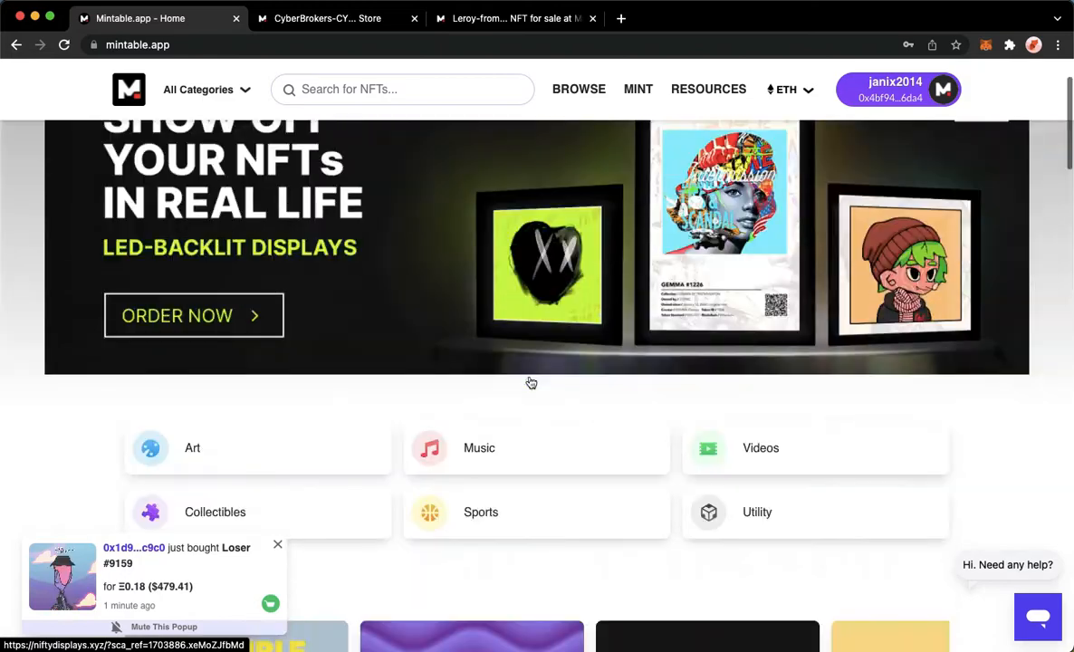
{"action": "scroll", "scroll_direction": "down", "scroll_amount": 3}
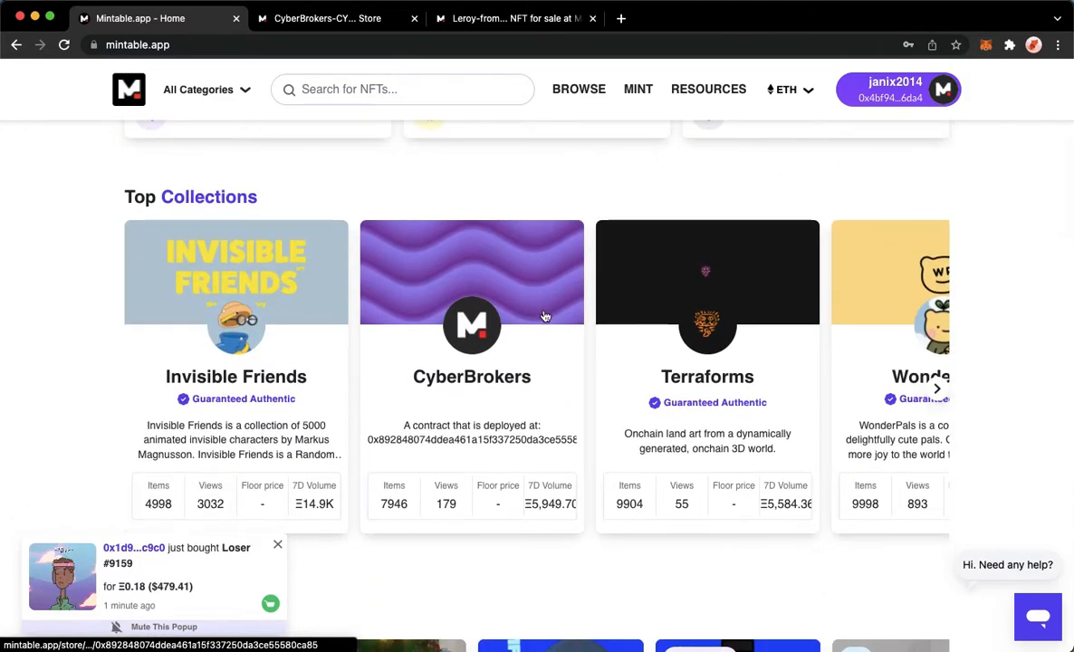
{"action": "mouse_move", "coordinate": [412, 328]}
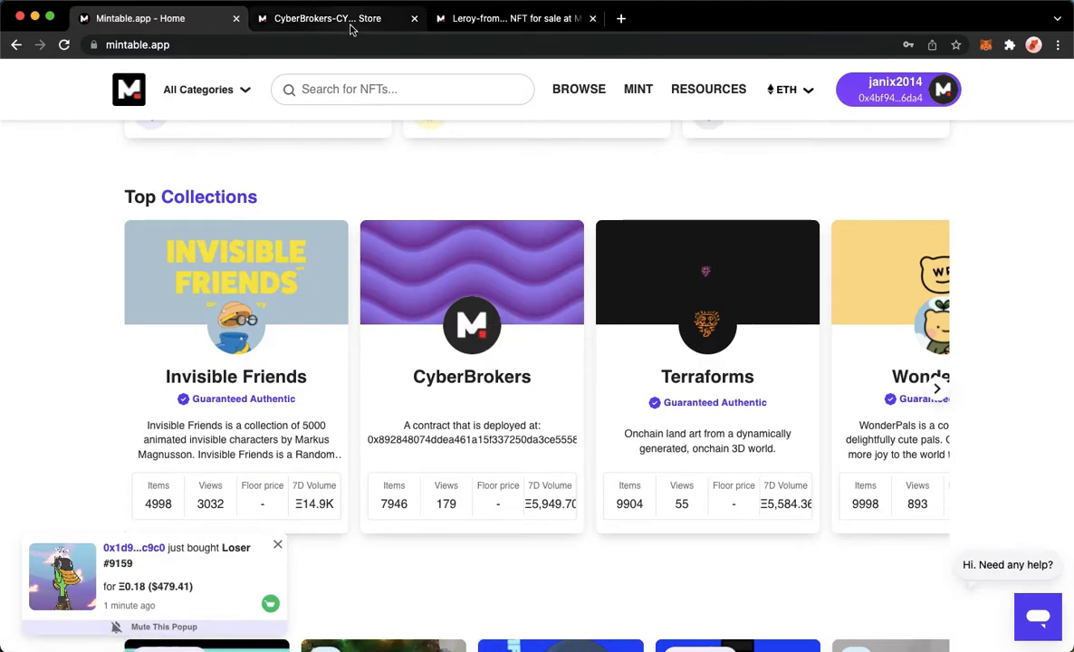
Step: Browse the CyberBrokers store and open the Leroy from Avid #7522 item
{"action": "left_click", "coordinate": [472, 375]}
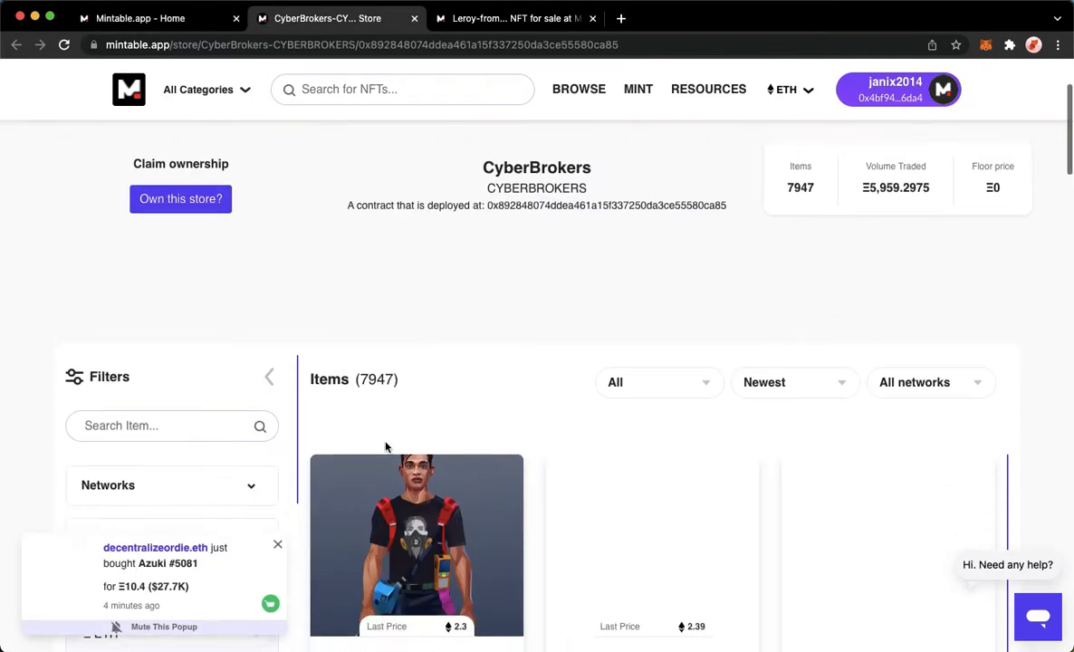
{"action": "scroll", "scroll_direction": "down", "scroll_amount": 3}
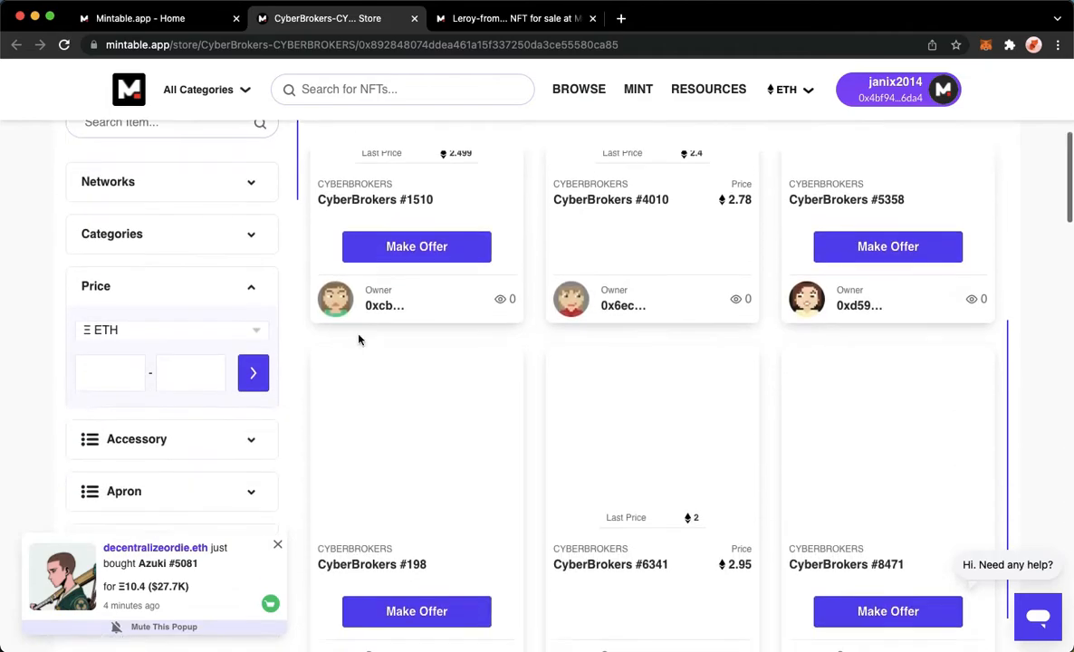
{"action": "scroll", "scroll_direction": "up", "scroll_amount": 3}
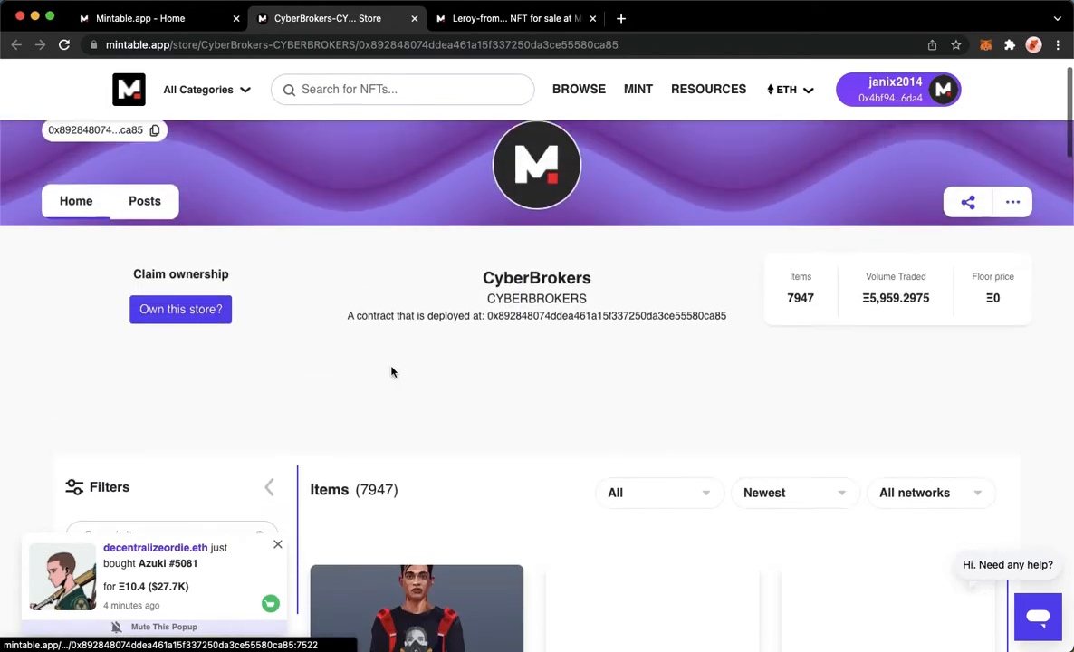
{"action": "scroll", "scroll_direction": "down", "scroll_amount": 3}
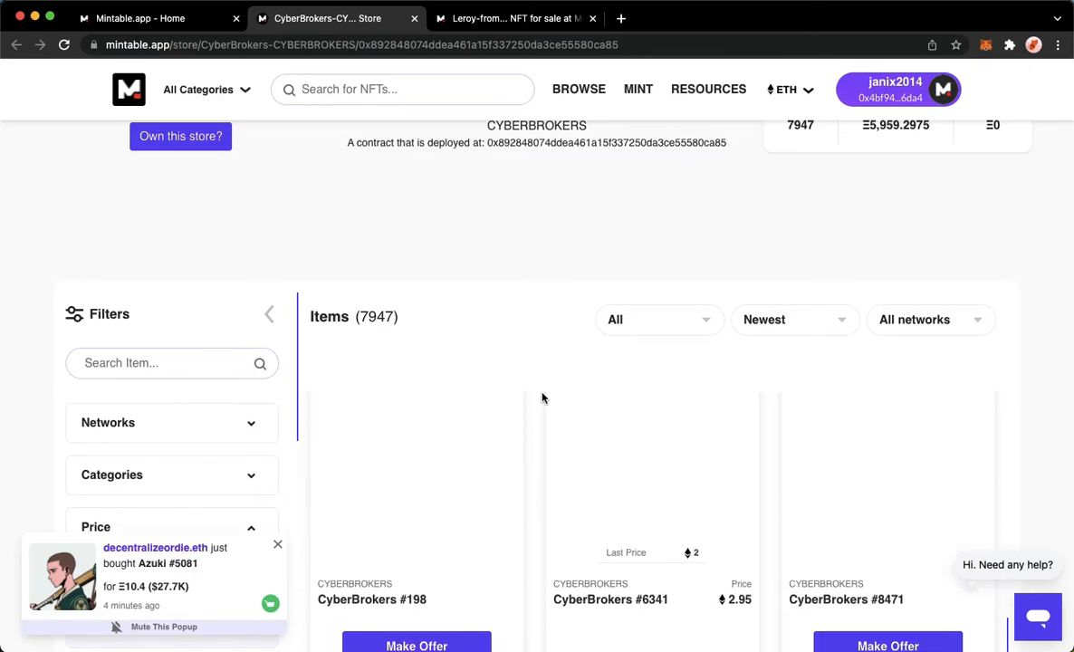
{"action": "scroll", "scroll_direction": "up", "scroll_amount": 3}
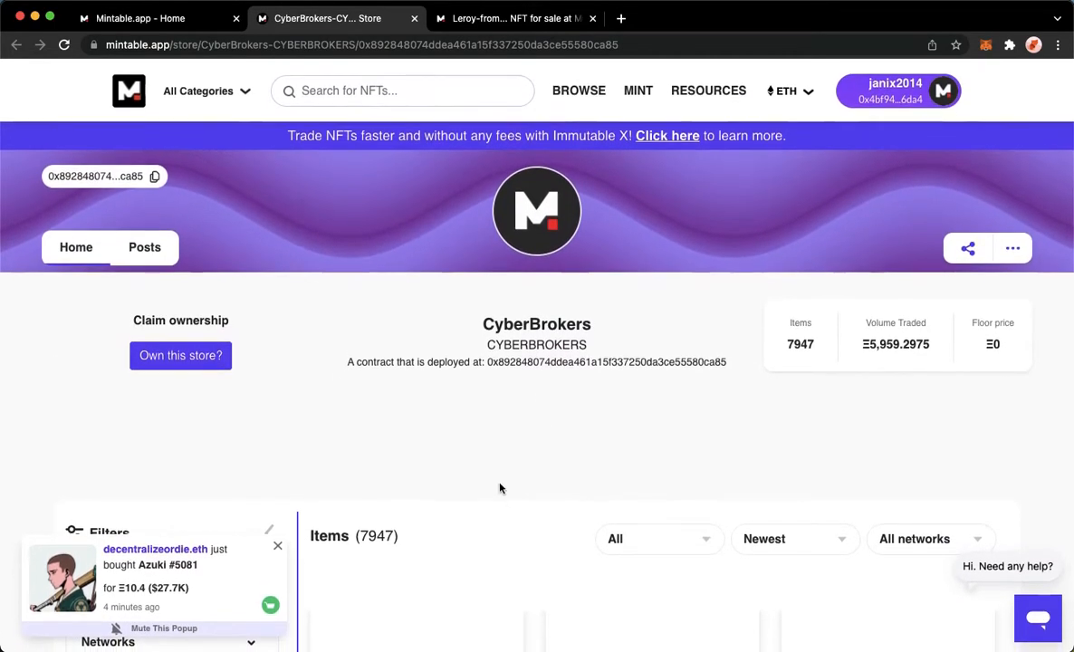
{"action": "scroll", "scroll_direction": "down", "scroll_amount": 3}
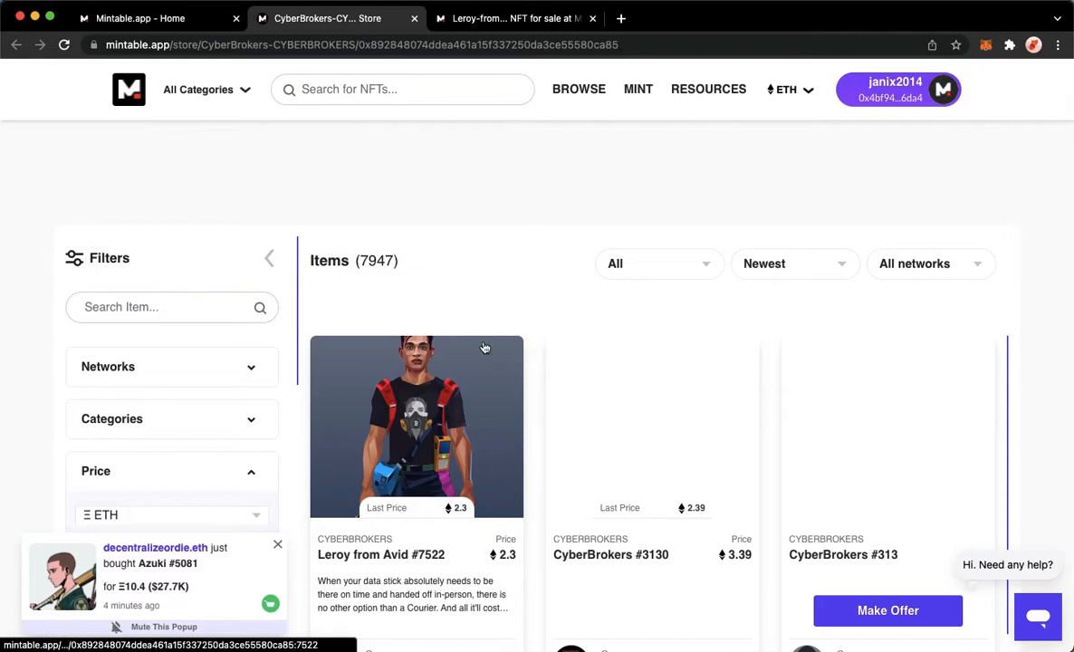
{"action": "left_click", "coordinate": [416, 426]}
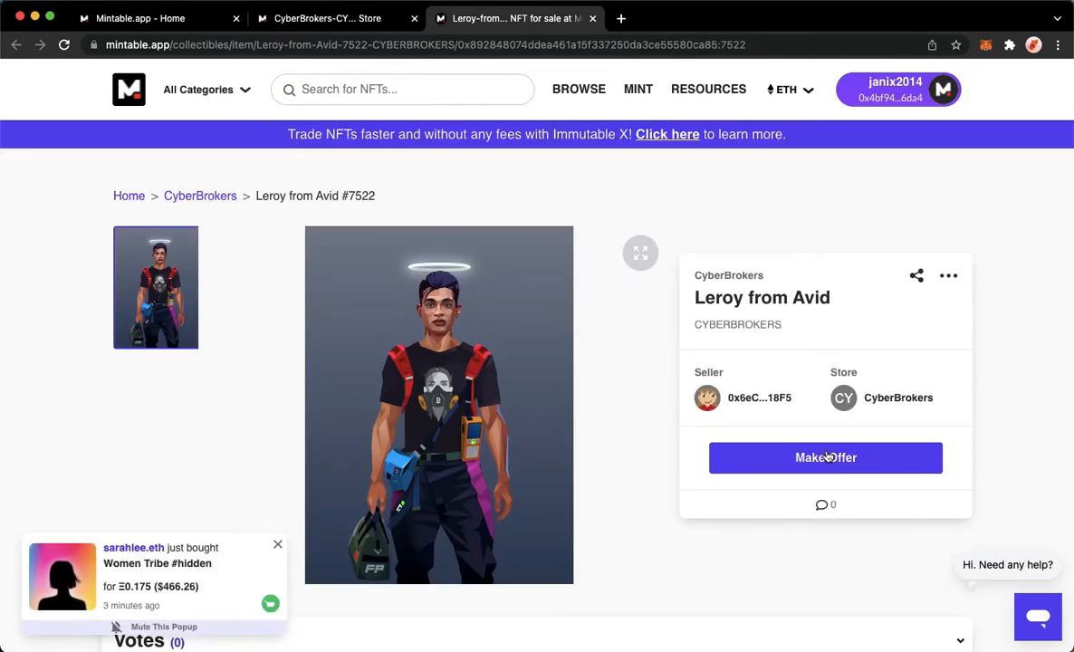
{"action": "mouse_move", "coordinate": [279, 546]}
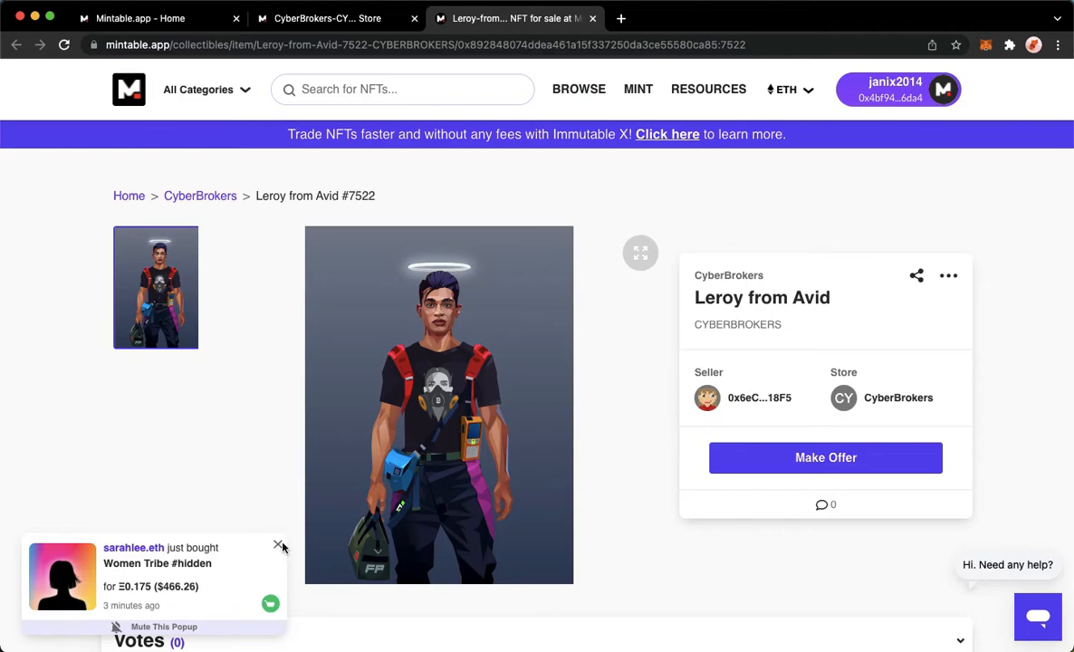
{"action": "mouse_move", "coordinate": [730, 467]}
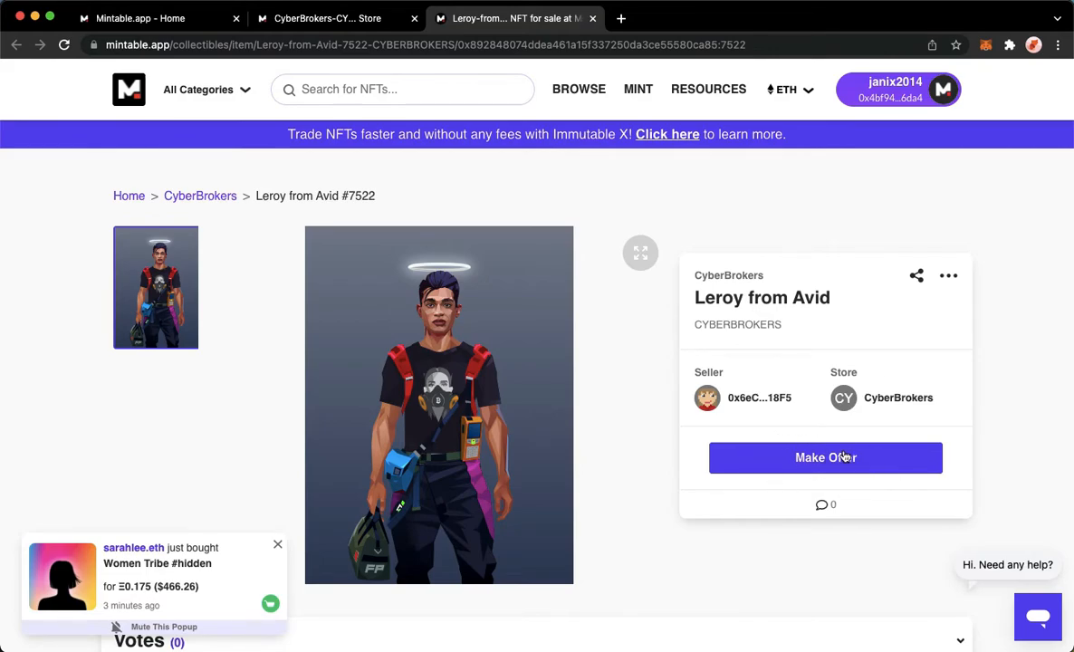
{"action": "mouse_move", "coordinate": [825, 458]}
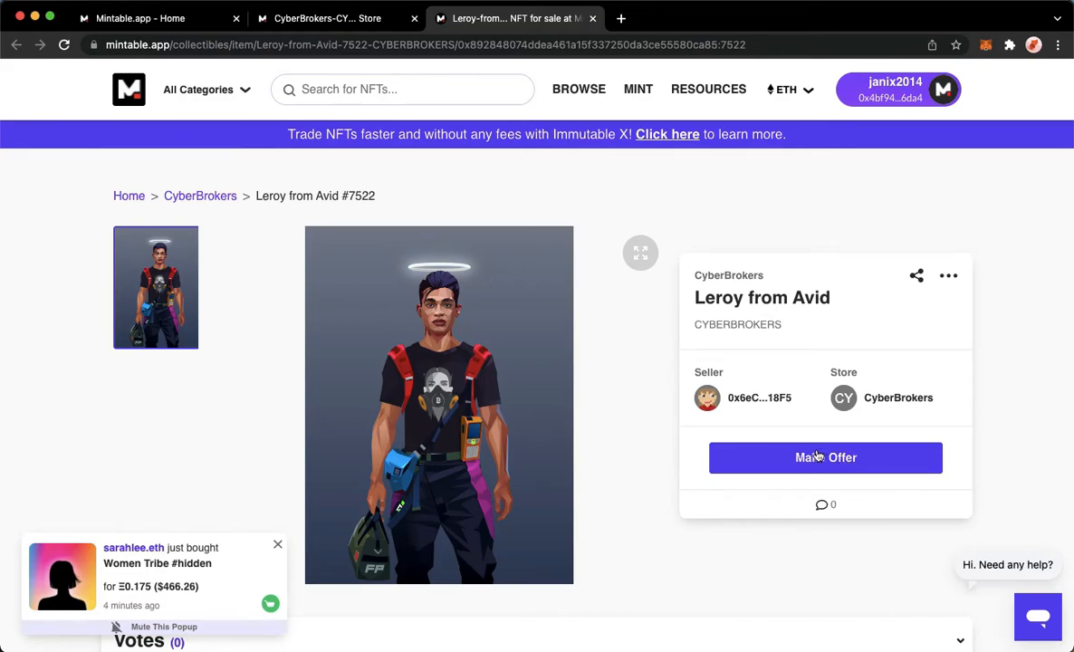
{"action": "mouse_move", "coordinate": [670, 352]}
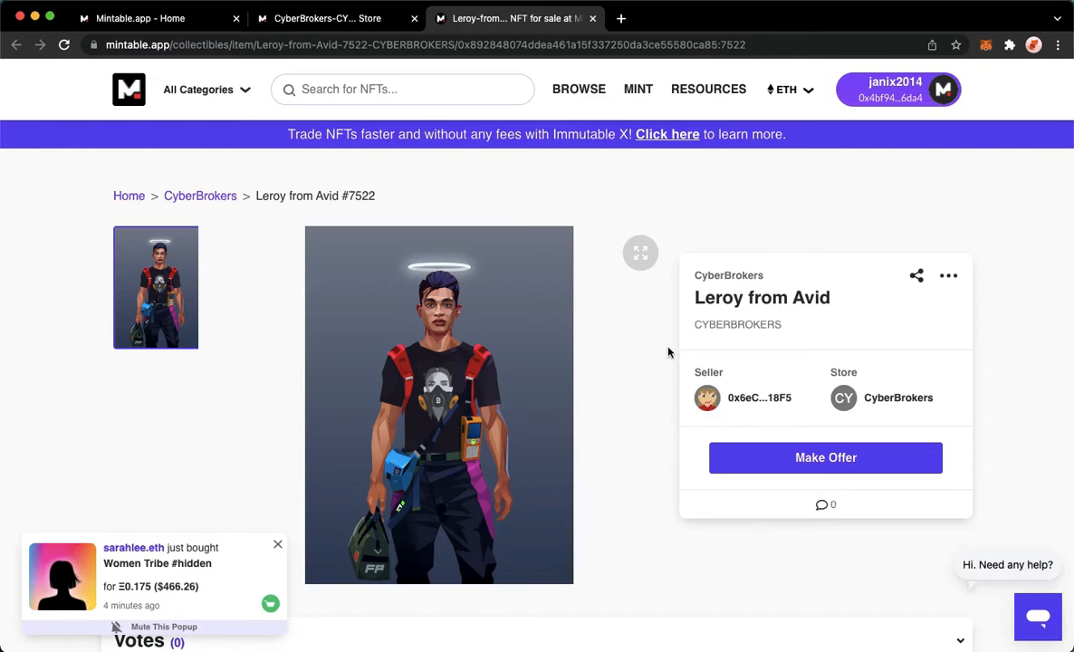
Step: Preview the Leroy artwork enlarged, close it, and start an offer
{"action": "left_click", "coordinate": [640, 253]}
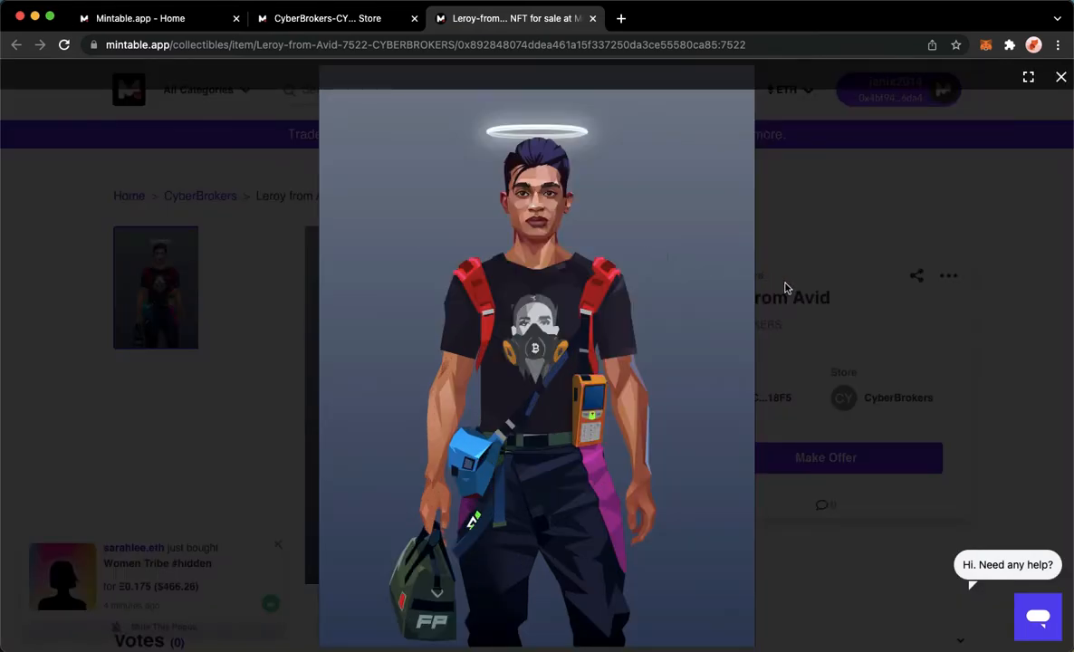
{"action": "left_click", "coordinate": [1061, 76]}
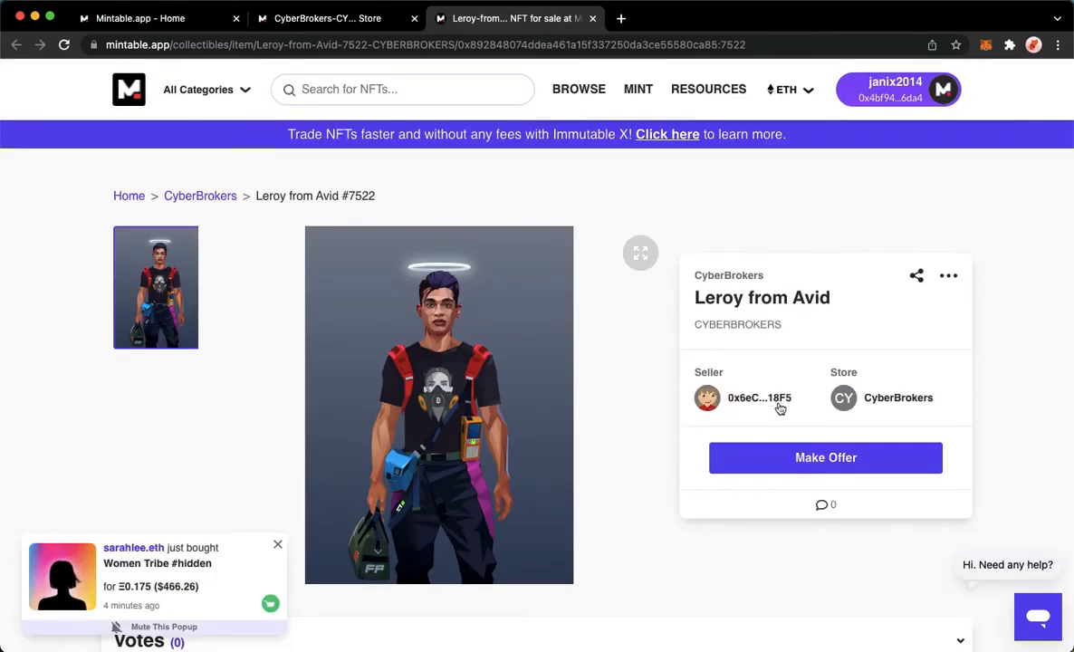
{"action": "left_click", "coordinate": [825, 458]}
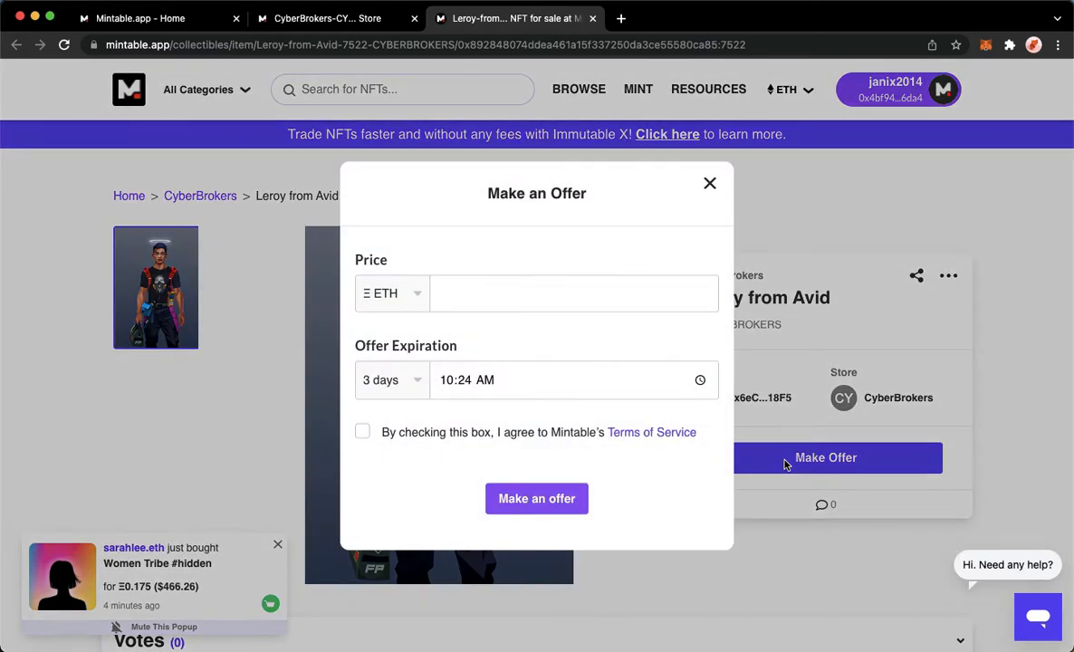
{"action": "mouse_move", "coordinate": [800, 453]}
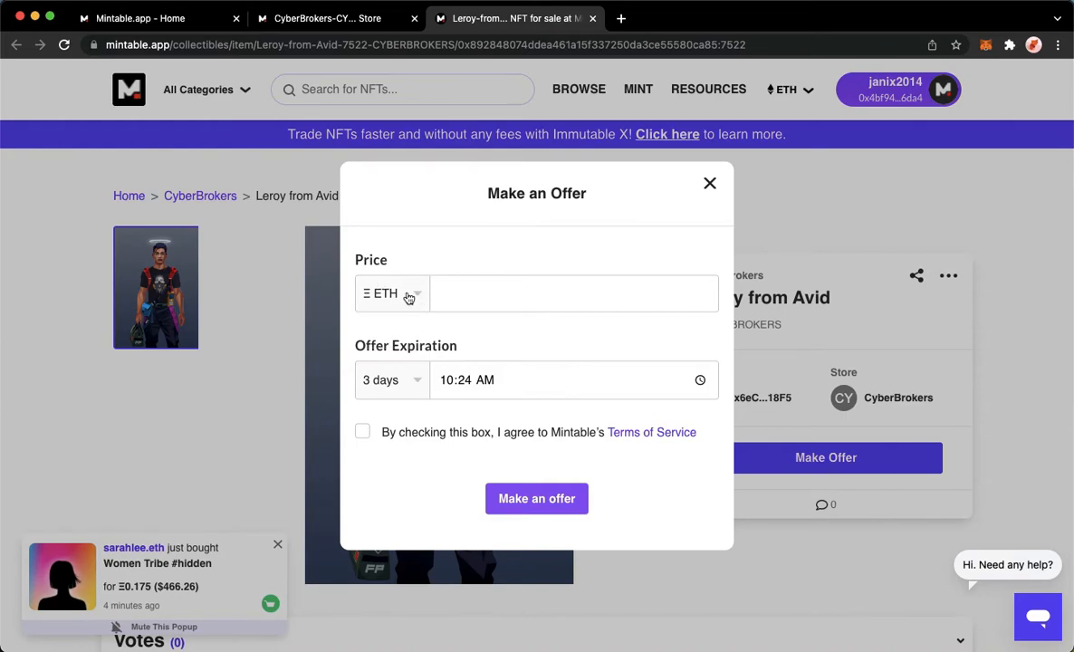
{"action": "mouse_move", "coordinate": [409, 396]}
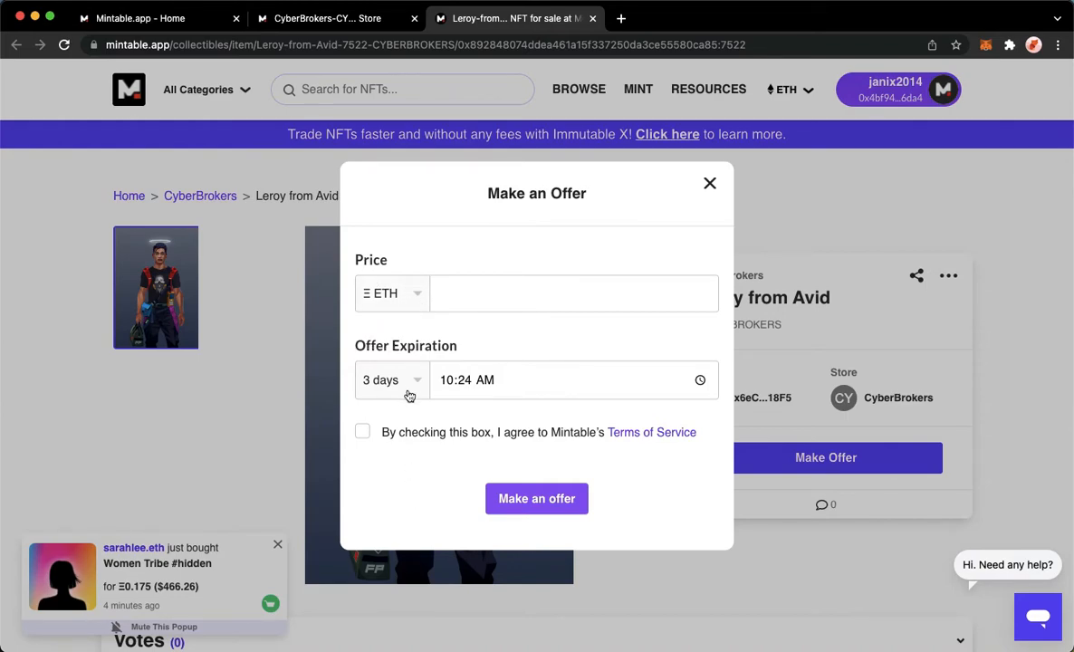
{"action": "mouse_move", "coordinate": [487, 361]}
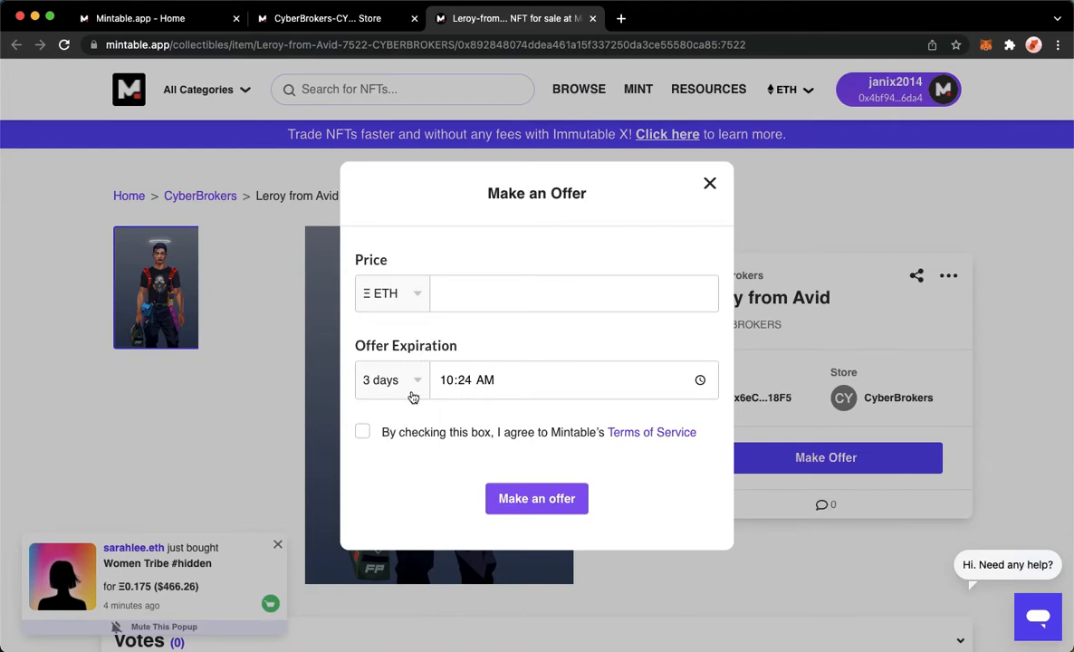
Step: Check the Terms of Service agreement box in the offer form
{"action": "left_click", "coordinate": [363, 431]}
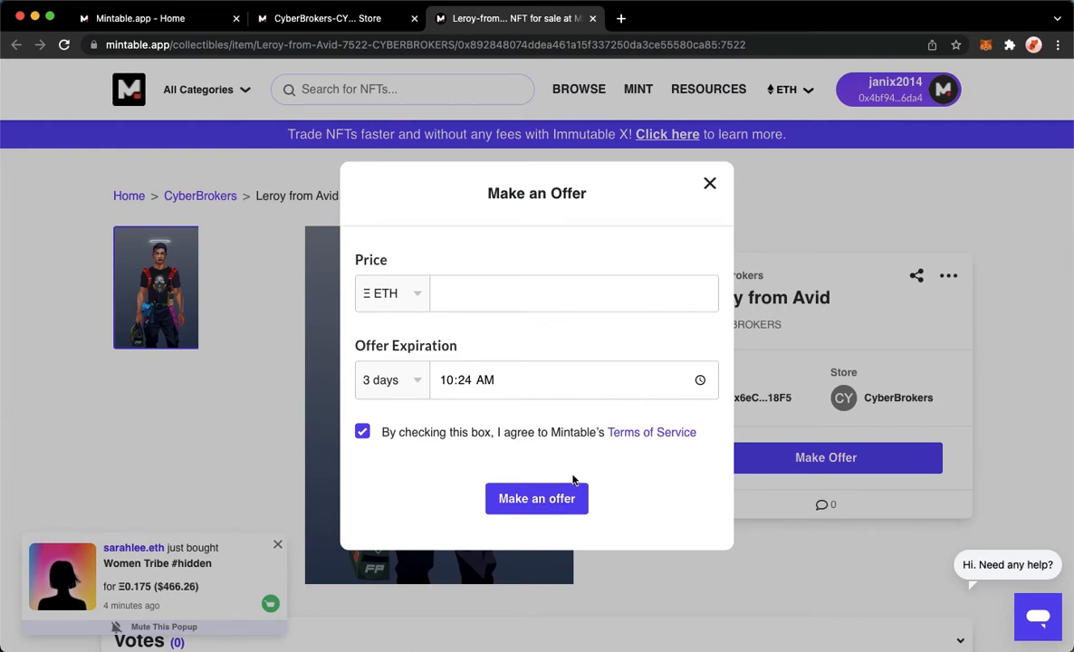
{"action": "mouse_move", "coordinate": [720, 211]}
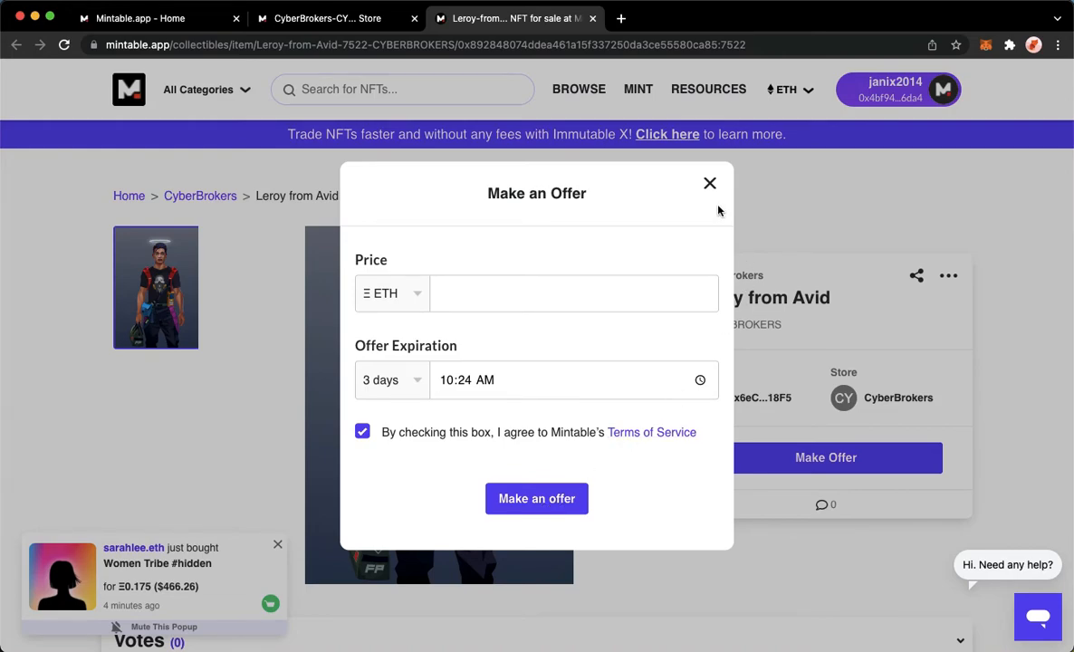
{"action": "mouse_move", "coordinate": [691, 124]}
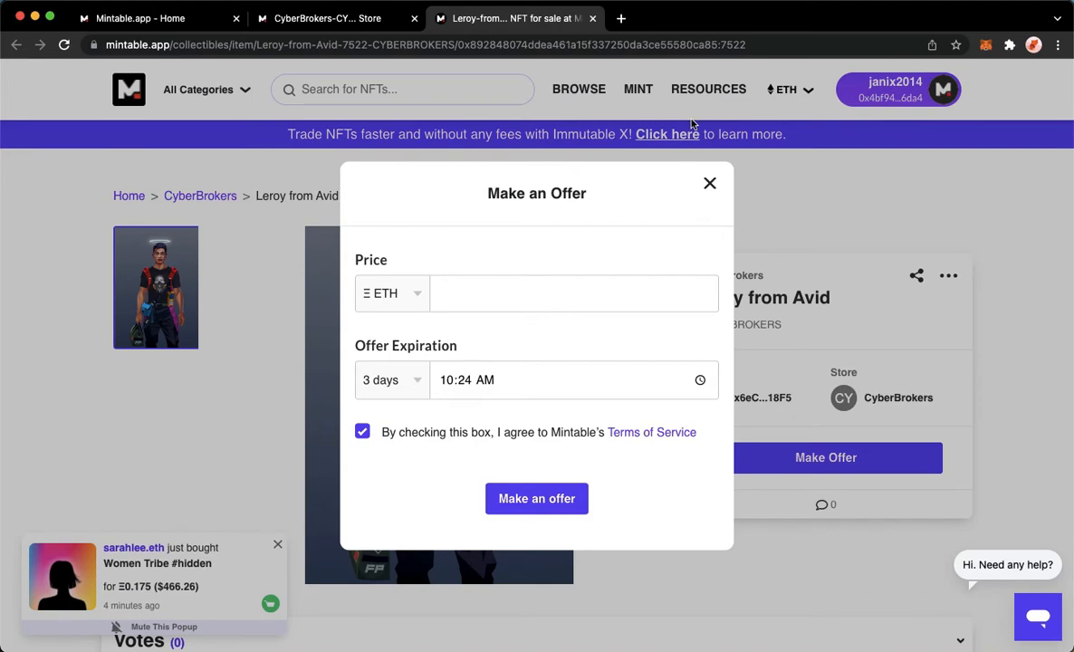